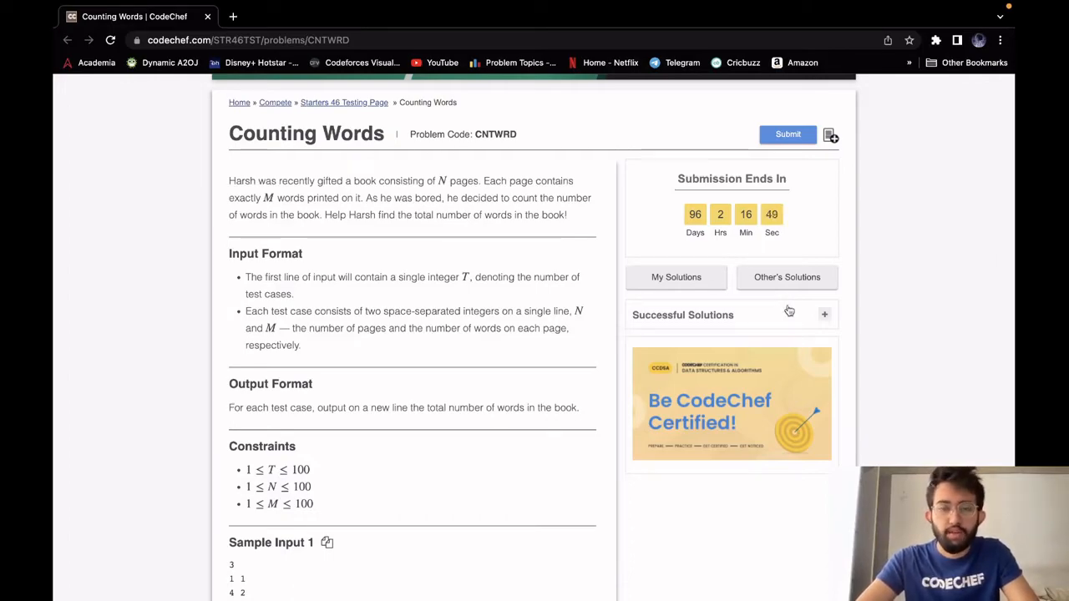
# - Scroll through the Counting Words statement until Sample Input 1 and Sample Output 1 are visible
pyautogui.scroll(3)
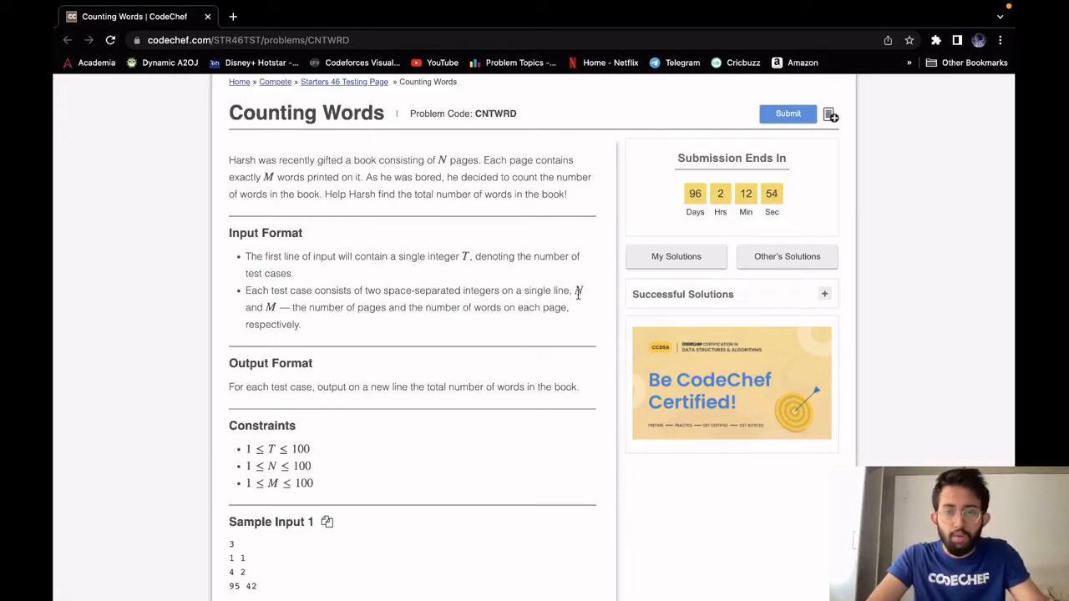
pyautogui.moveTo(518, 304)
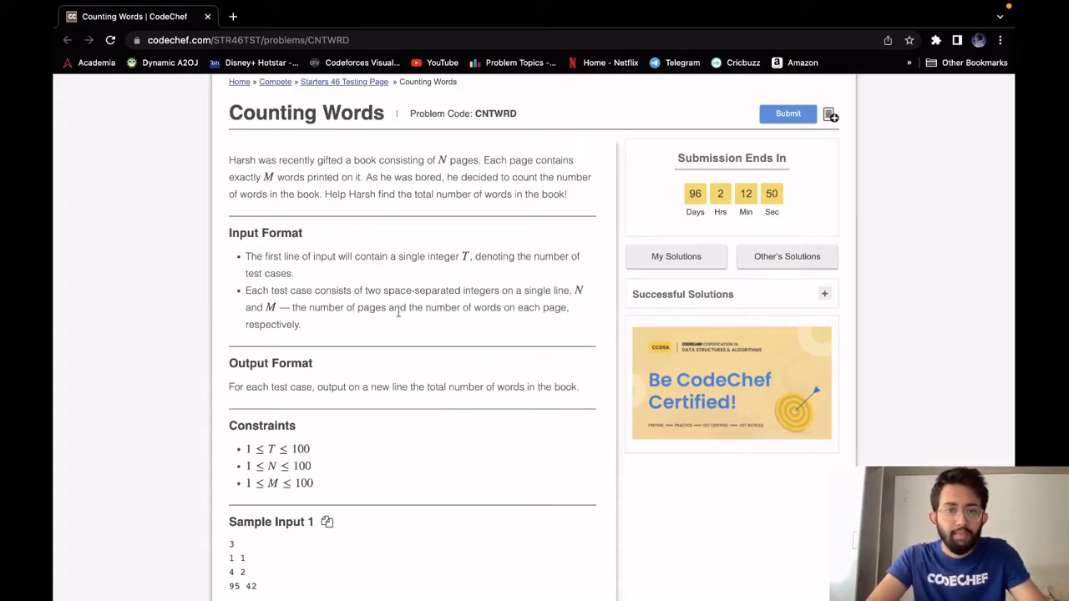
pyautogui.scroll(-3)
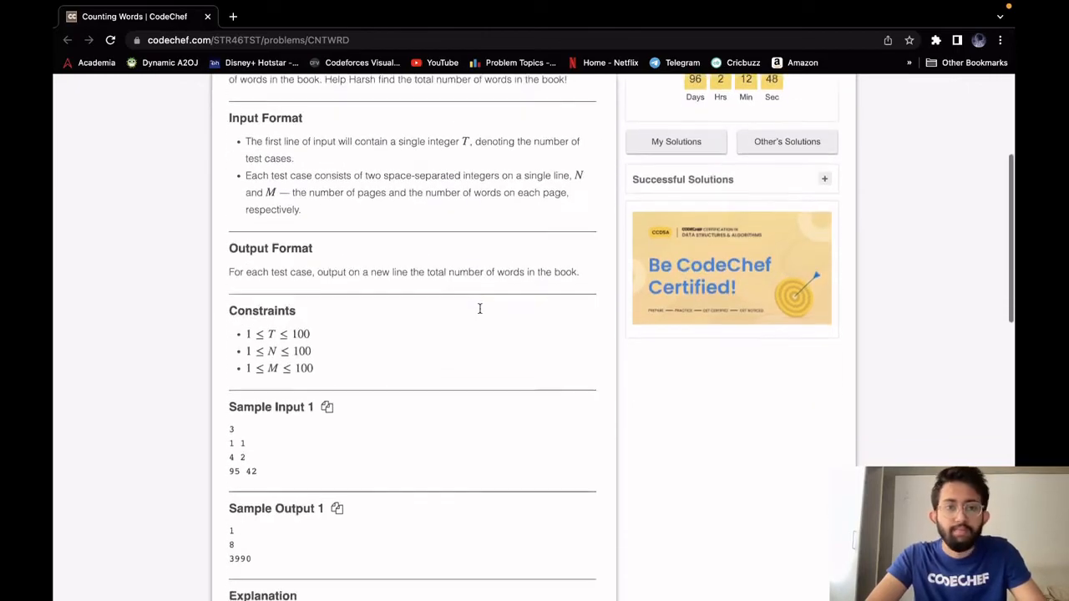
pyautogui.scroll(-3)
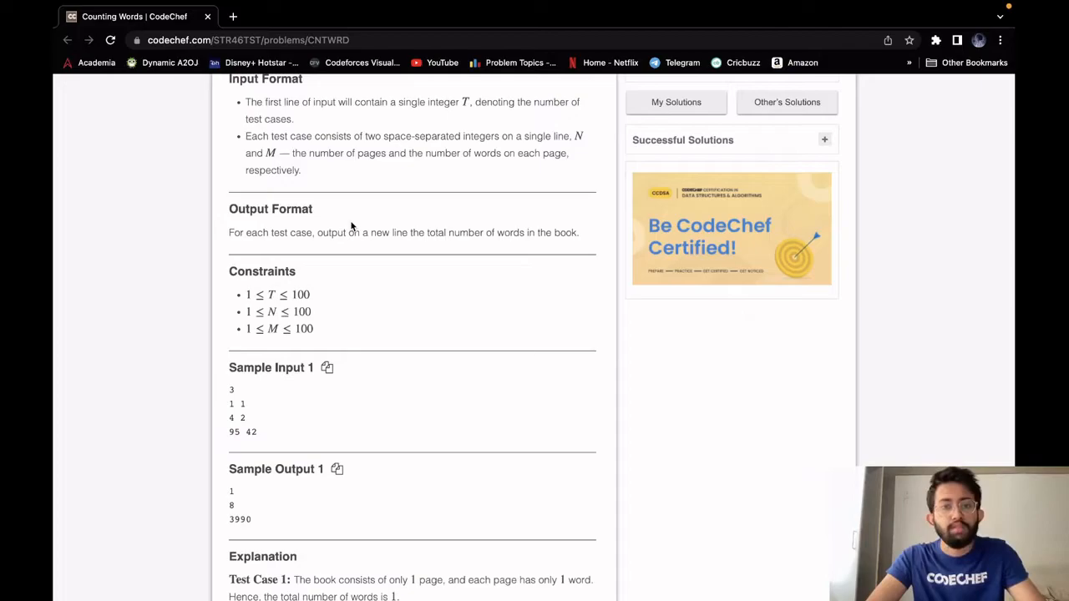
pyautogui.moveTo(451, 234)
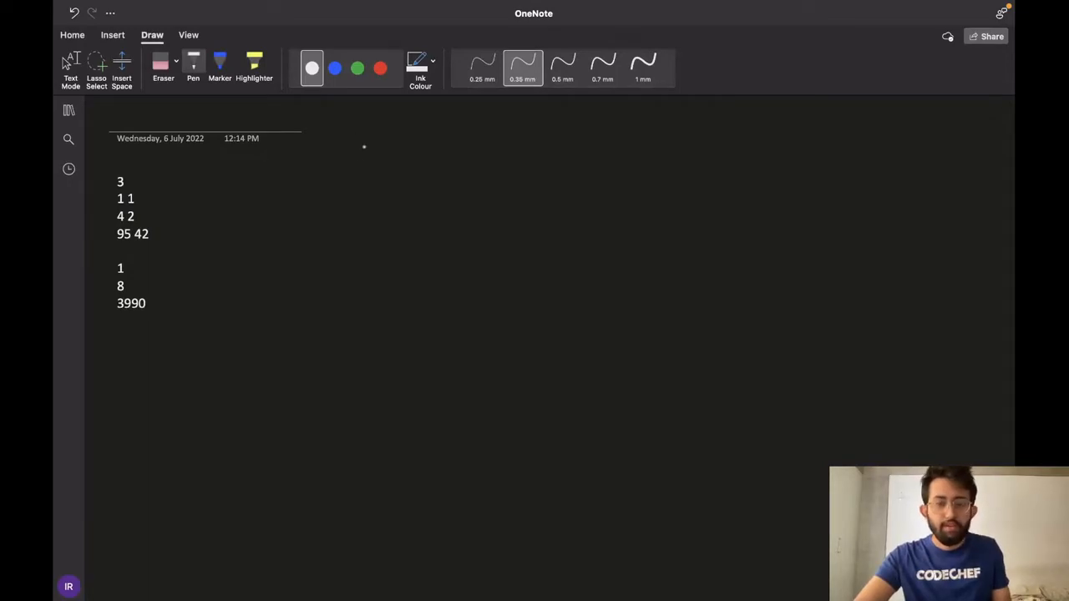
pyautogui.moveTo(354, 175); pyautogui.dragTo(369, 167)
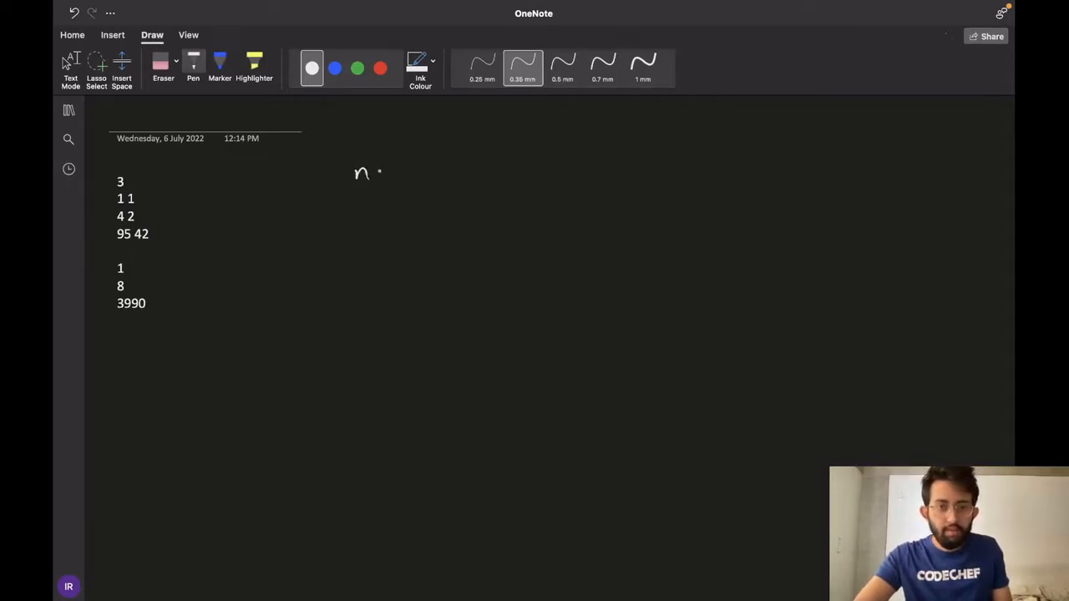
pyautogui.moveTo(381, 172); pyautogui.dragTo(388, 172)
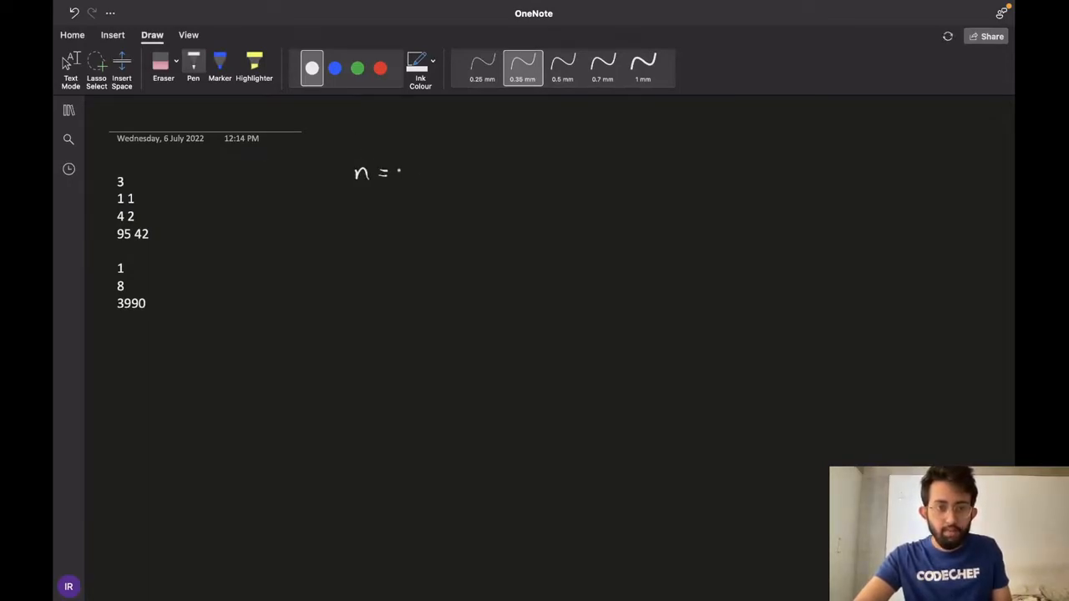
pyautogui.moveTo(399, 176); pyautogui.dragTo(401, 167)
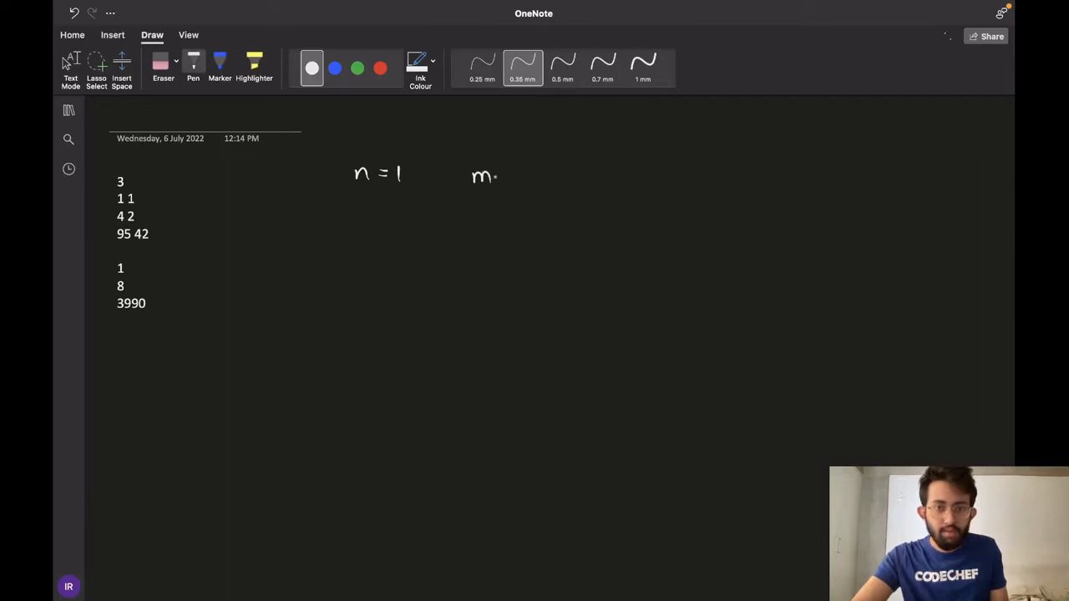
pyautogui.moveTo(501, 175); pyautogui.dragTo(521, 175)
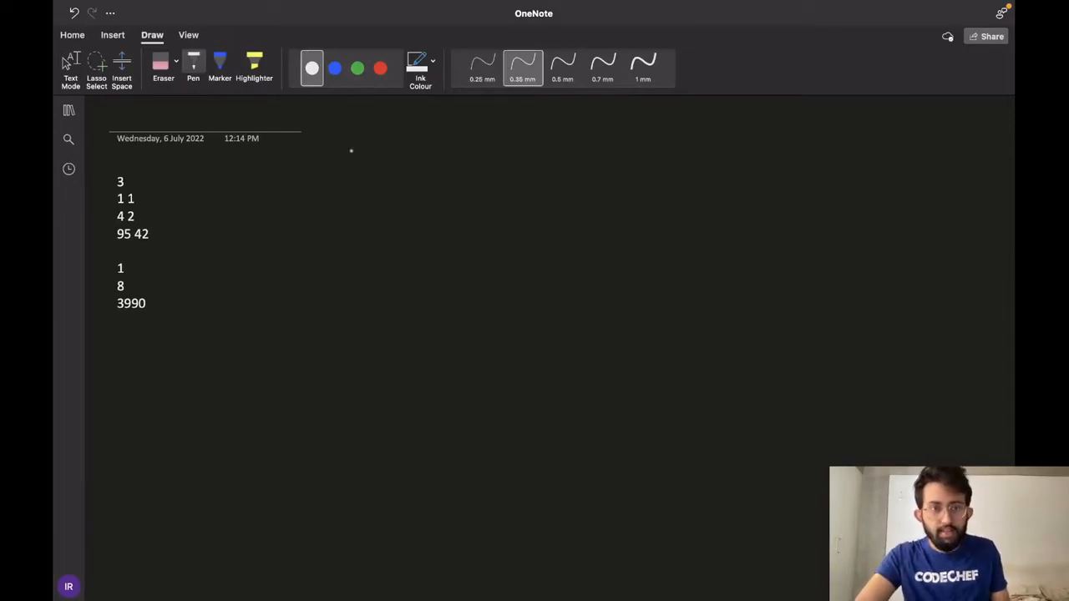
pyautogui.moveTo(357, 175); pyautogui.dragTo(367, 167)
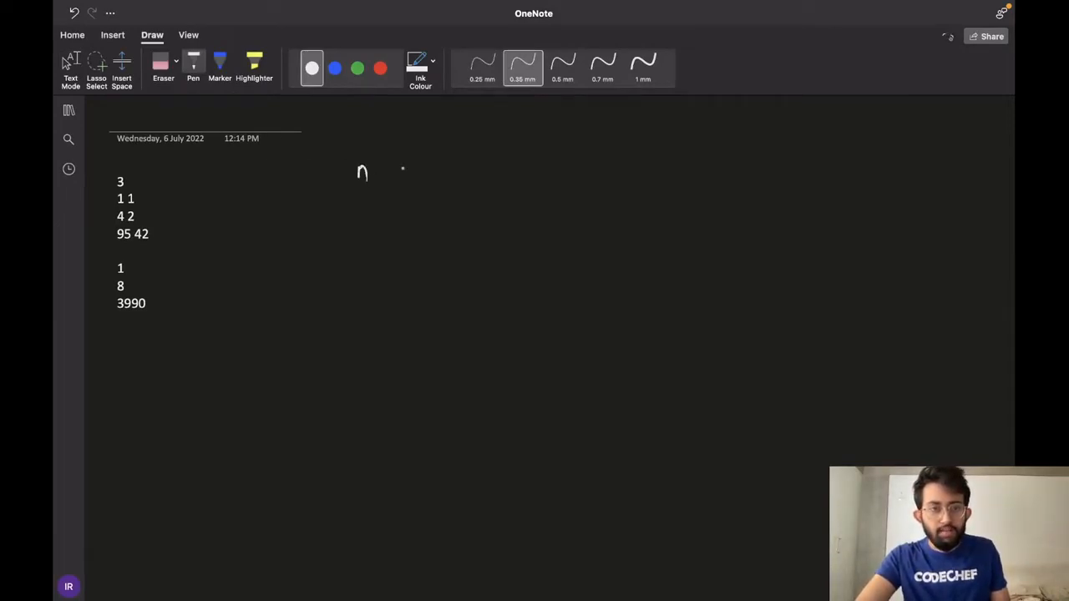
pyautogui.moveTo(384, 172); pyautogui.dragTo(409, 175)
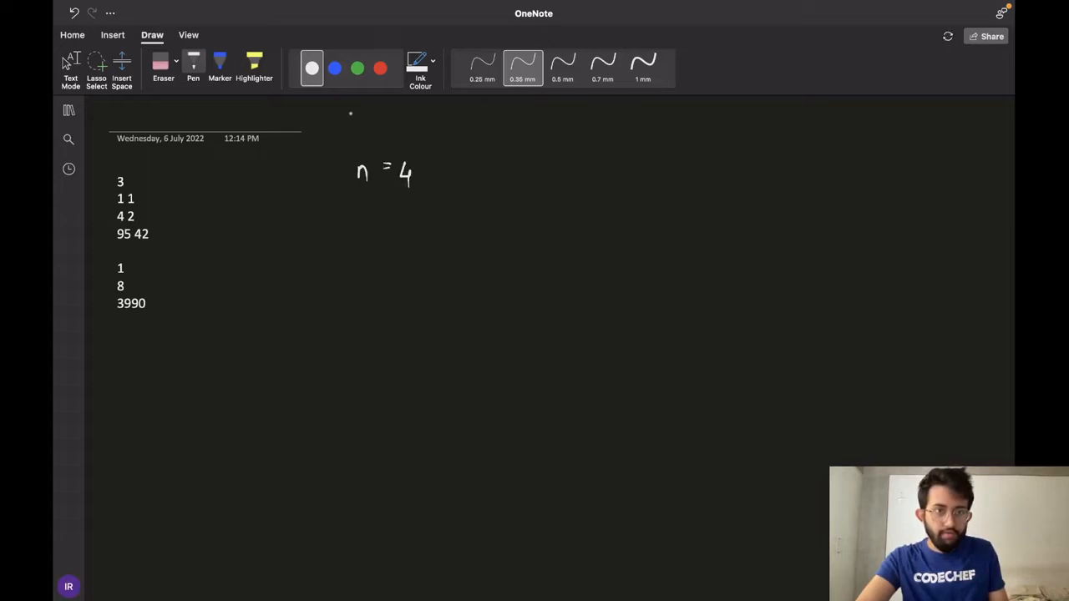
pyautogui.moveTo(501, 180); pyautogui.dragTo(516, 170)
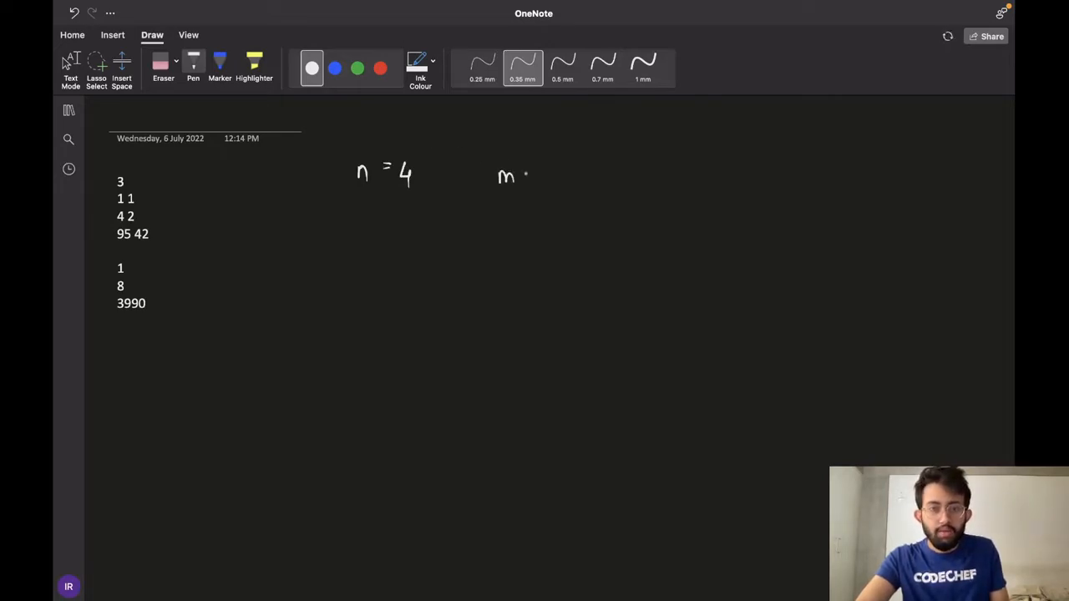
pyautogui.moveTo(521, 176); pyautogui.dragTo(560, 176)
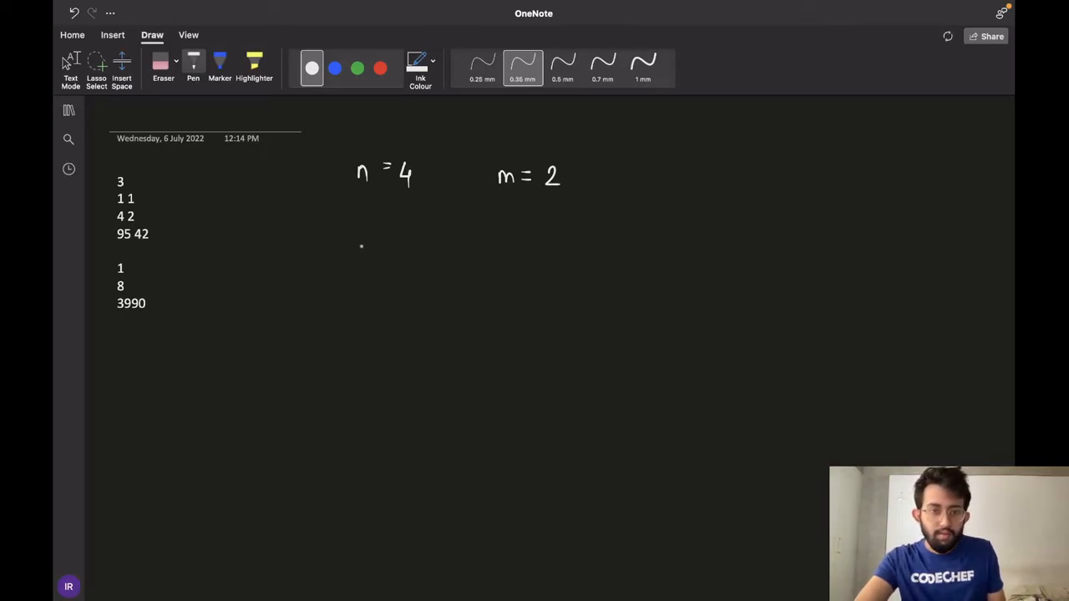
pyautogui.moveTo(351, 242); pyautogui.dragTo(364, 260)
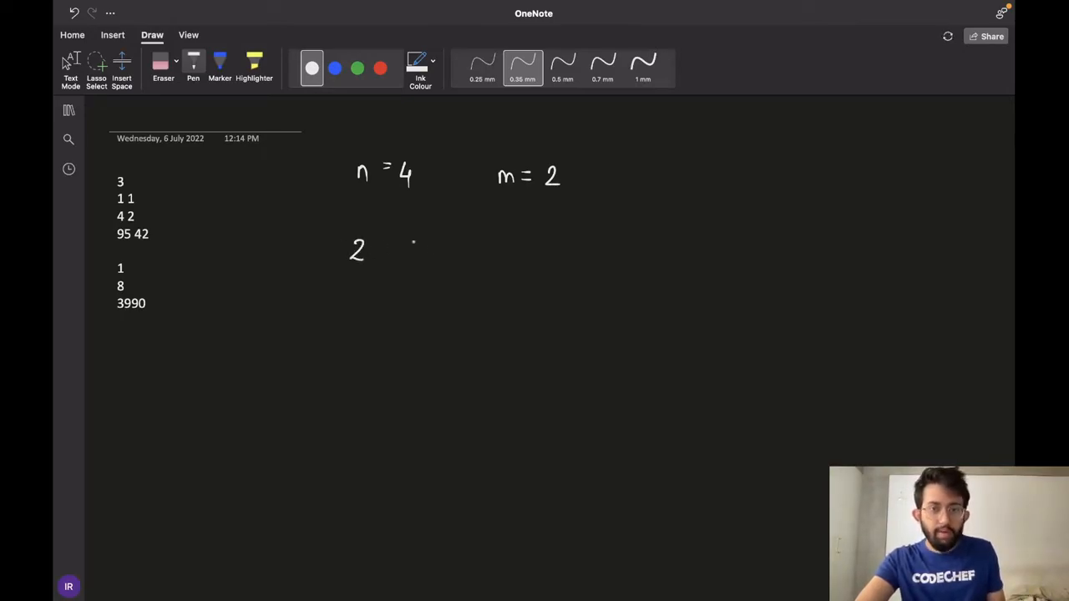
pyautogui.moveTo(400, 250); pyautogui.dragTo(468, 254)
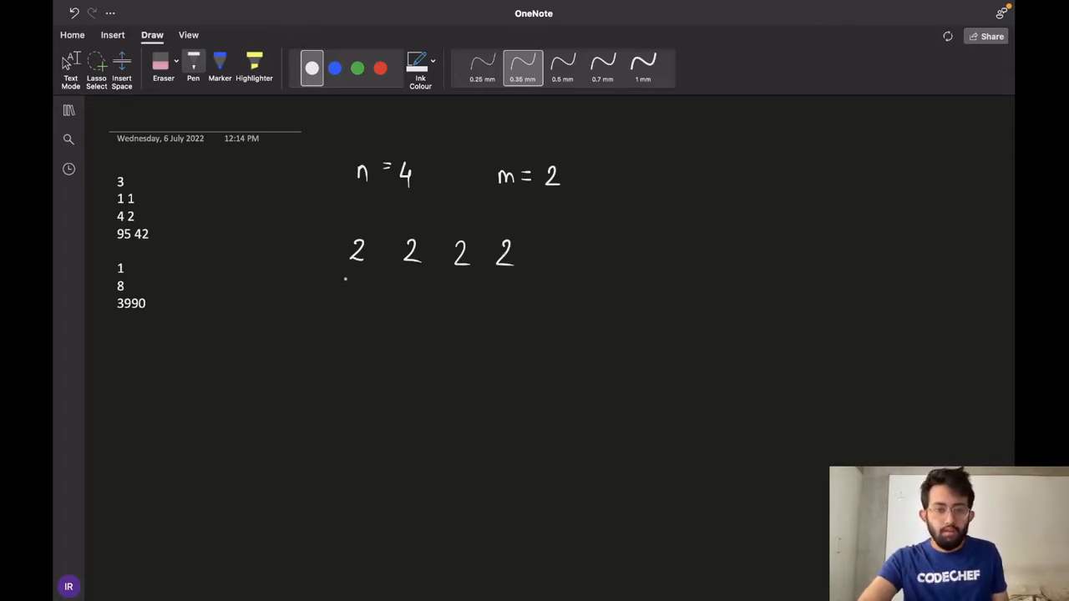
pyautogui.moveTo(344, 288); pyautogui.dragTo(521, 287)
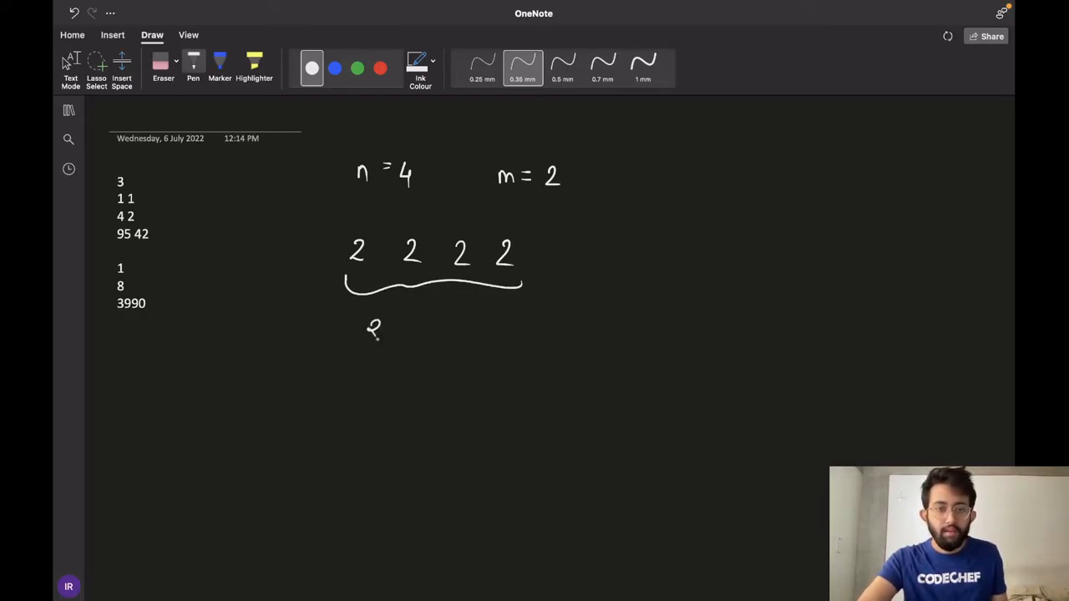
pyautogui.moveTo(388, 331); pyautogui.dragTo(426, 334)
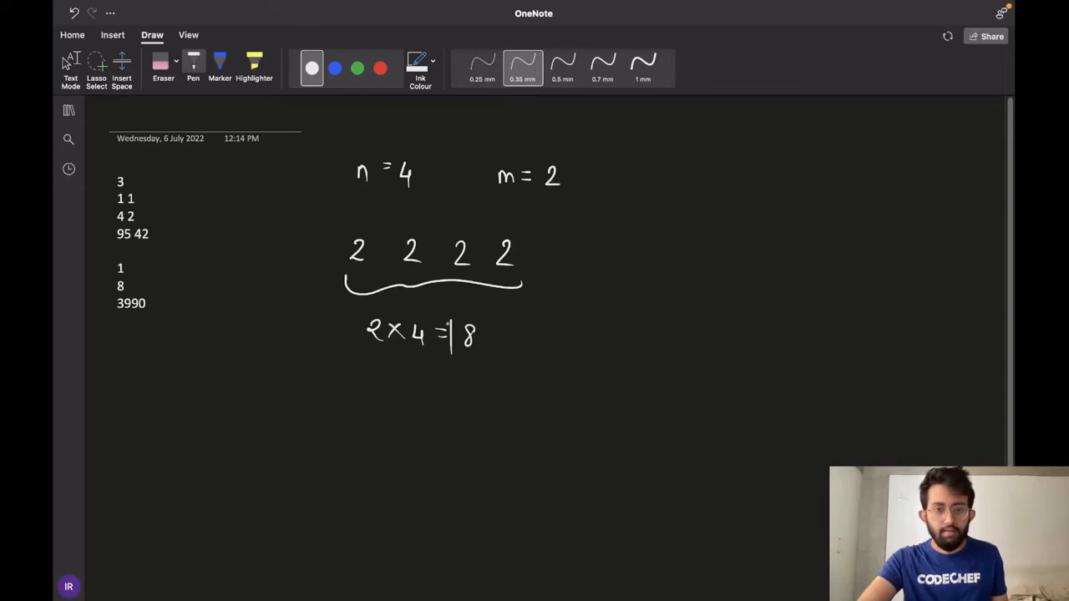
pyautogui.moveTo(450, 314); pyautogui.dragTo(492, 359)
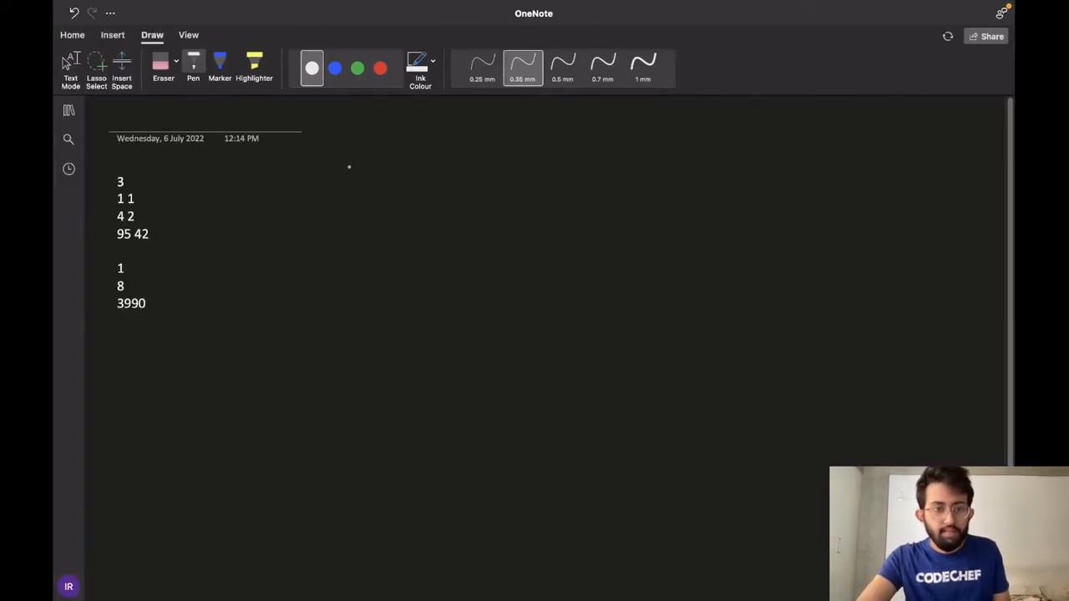
# - Handwrite the row 42 42 ... 42 with a brace labelled 95 underneath for the third sample
pyautogui.moveTo(317, 192); pyautogui.dragTo(367, 197)
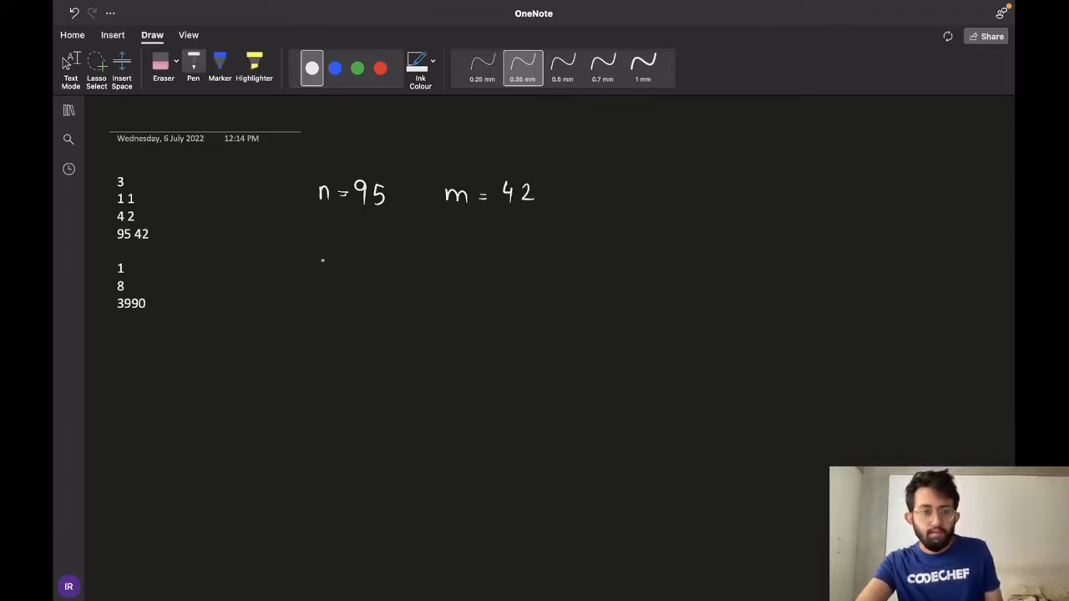
pyautogui.moveTo(315, 275); pyautogui.dragTo(351, 254)
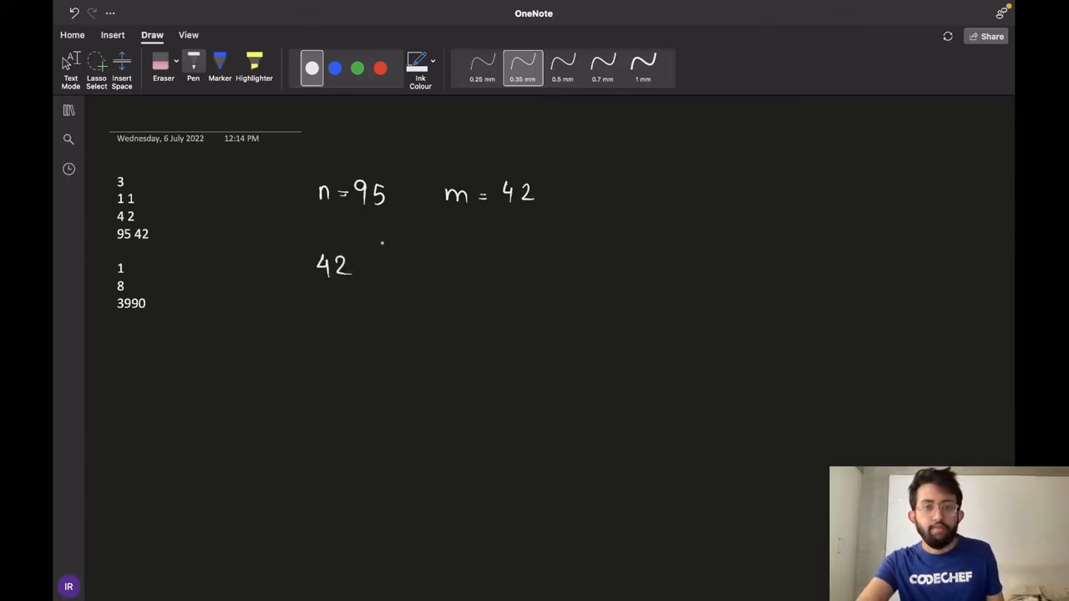
pyautogui.moveTo(384, 270); pyautogui.dragTo(399, 253)
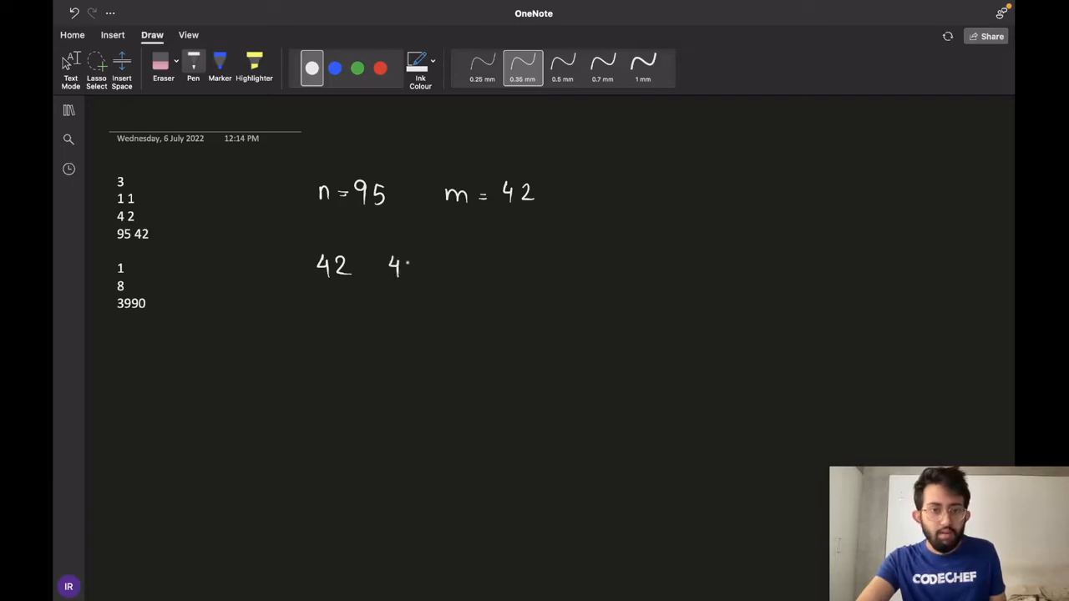
pyautogui.moveTo(404, 268); pyautogui.dragTo(652, 281)
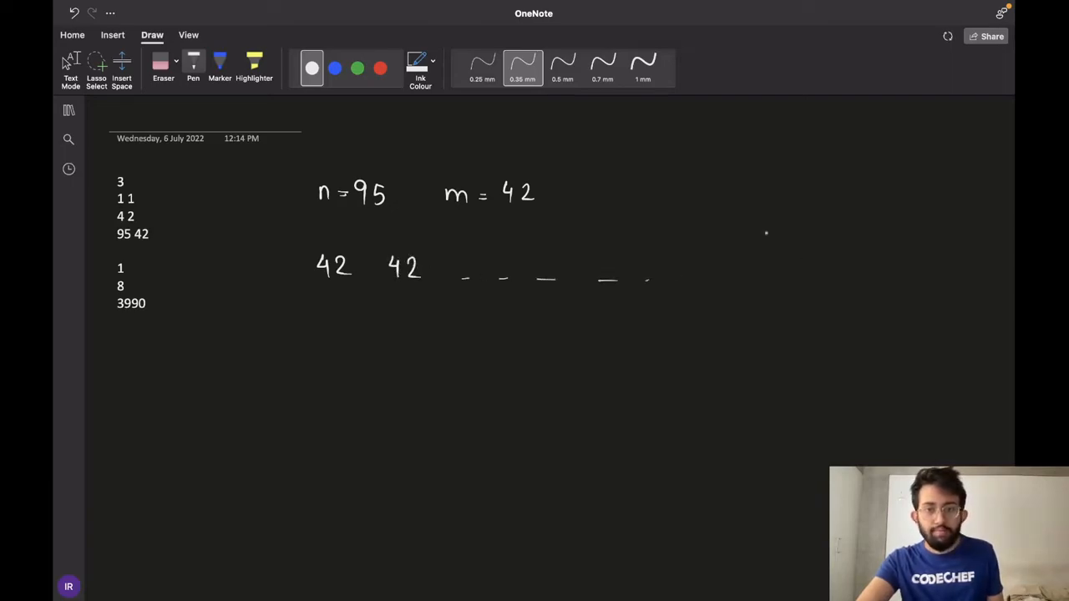
pyautogui.moveTo(743, 259); pyautogui.dragTo(777, 264)
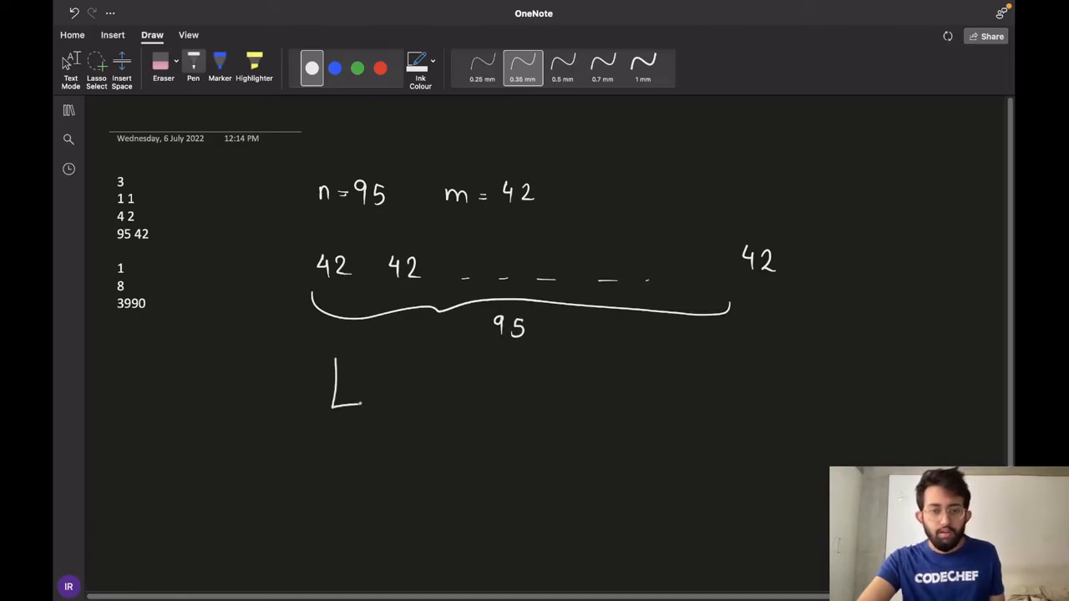
# - Draw an arrow down from the brace and write the result beside it
pyautogui.moveTo(337, 397); pyautogui.dragTo(364, 406)
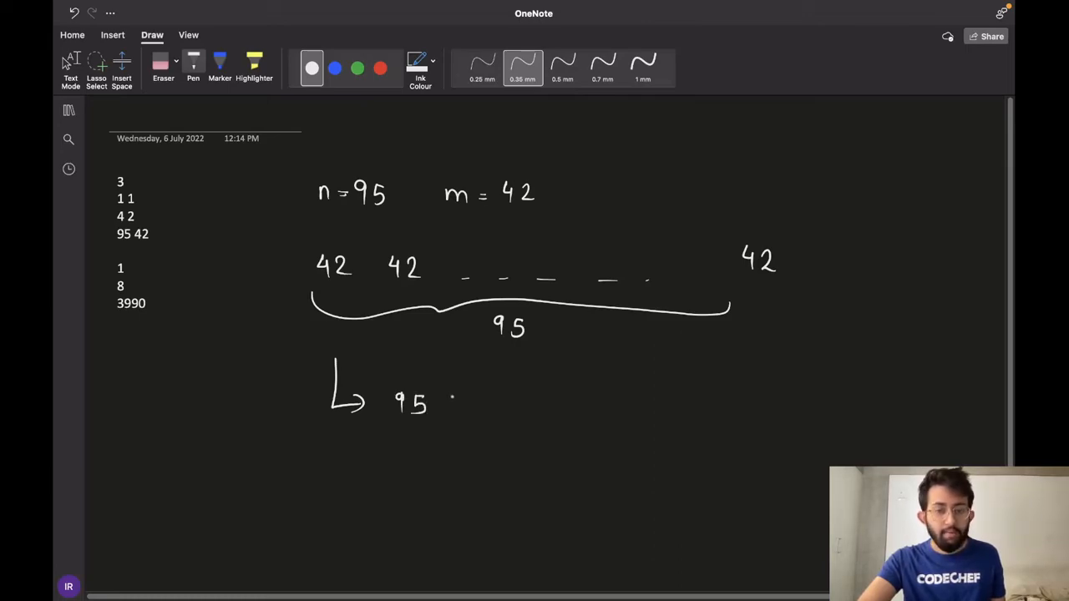
pyautogui.moveTo(437, 405); pyautogui.dragTo(454, 409)
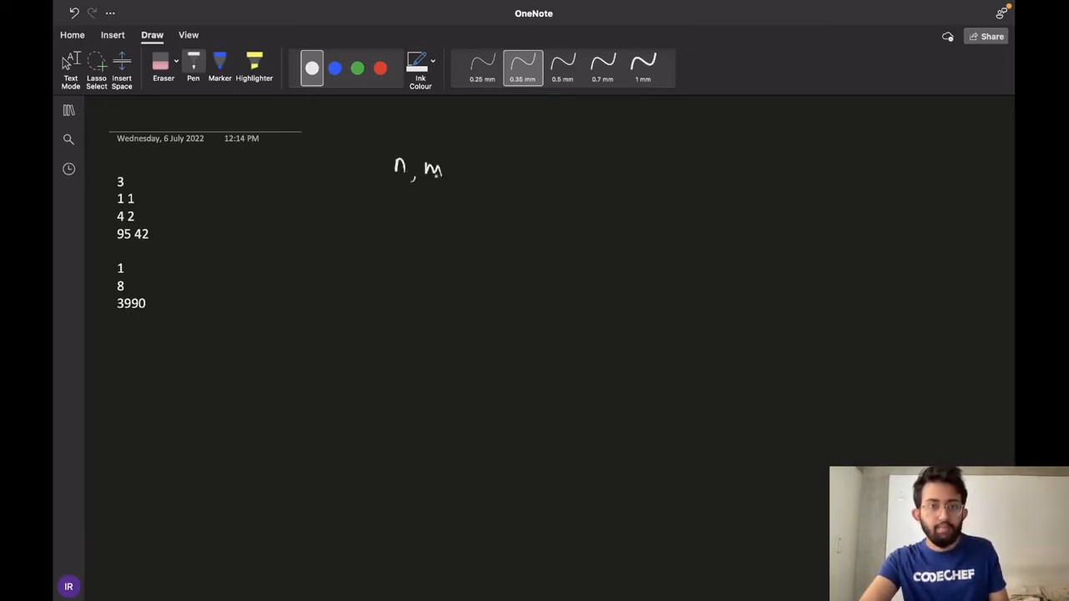
# - Handwrite the pseudocode lines input (n, m) and ans = n * m
pyautogui.moveTo(298, 164); pyautogui.dragTo(320, 171)
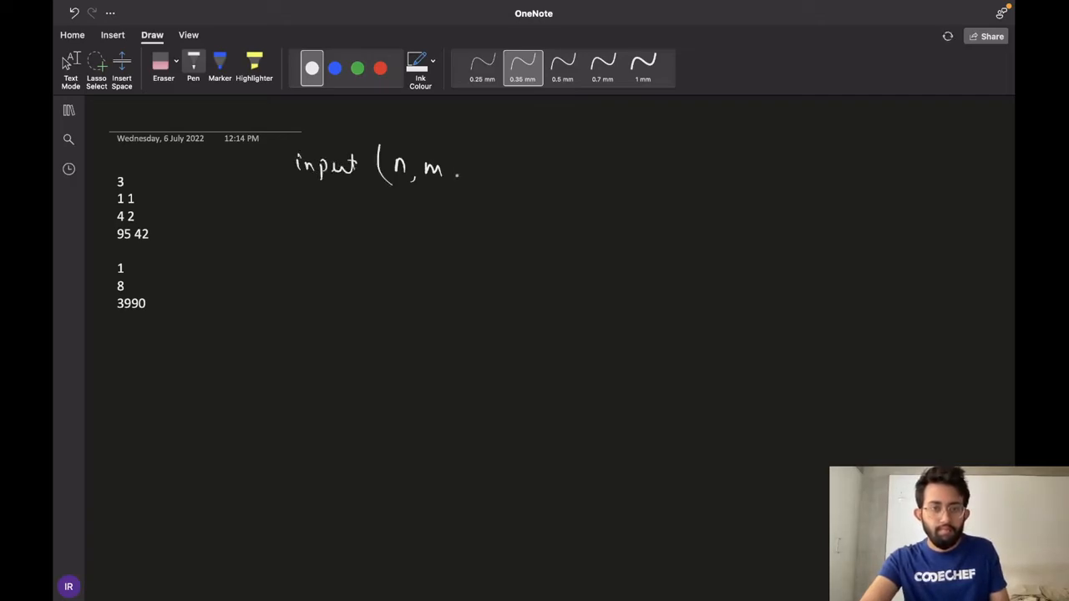
pyautogui.moveTo(450, 150); pyautogui.dragTo(454, 184)
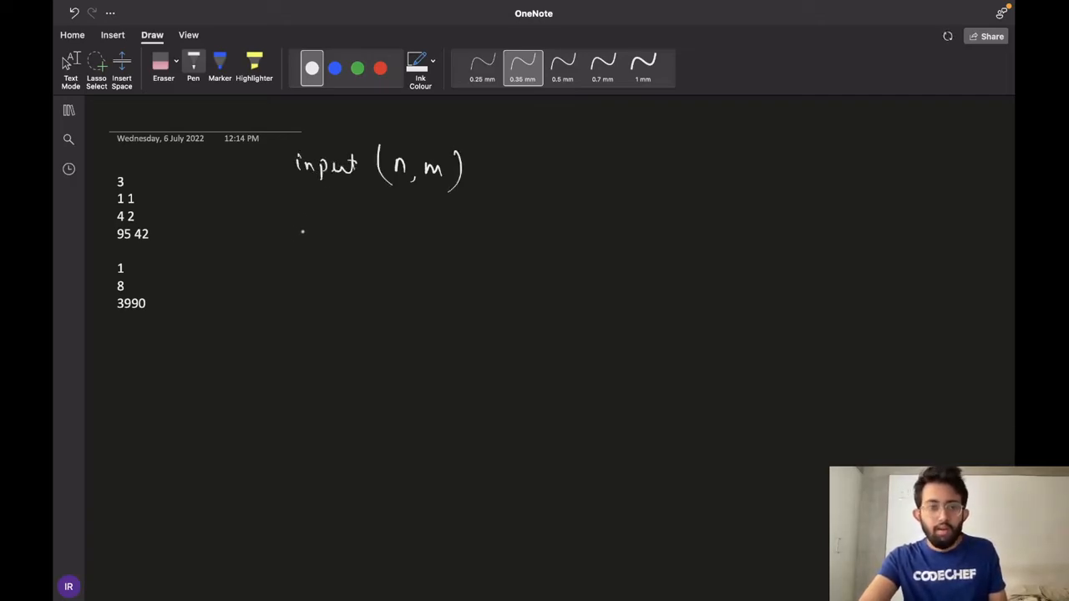
pyautogui.moveTo(284, 232); pyautogui.dragTo(342, 233)
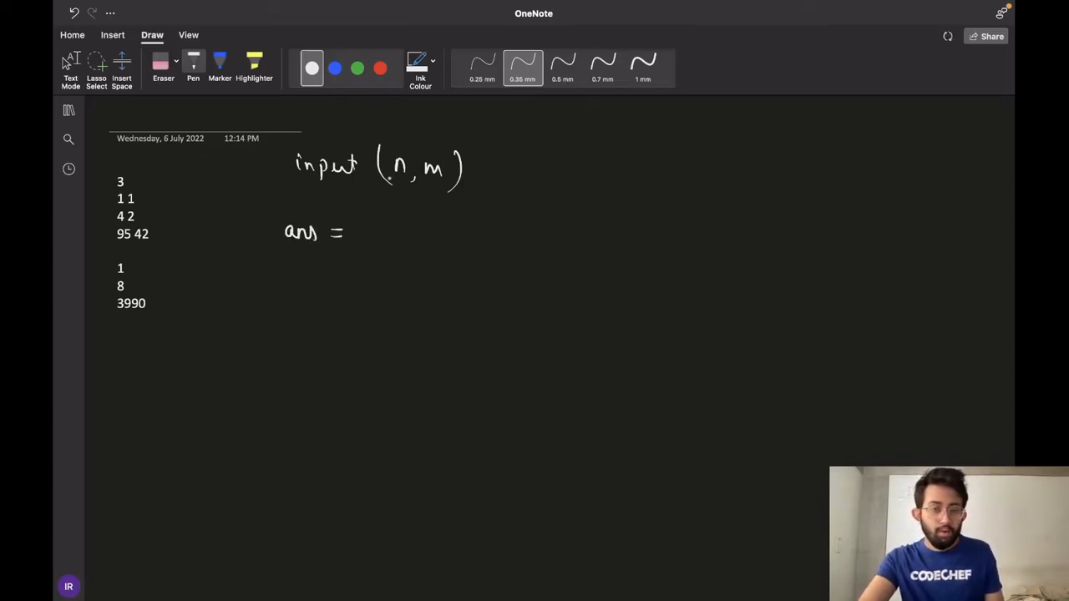
pyautogui.moveTo(376, 233); pyautogui.dragTo(392, 233)
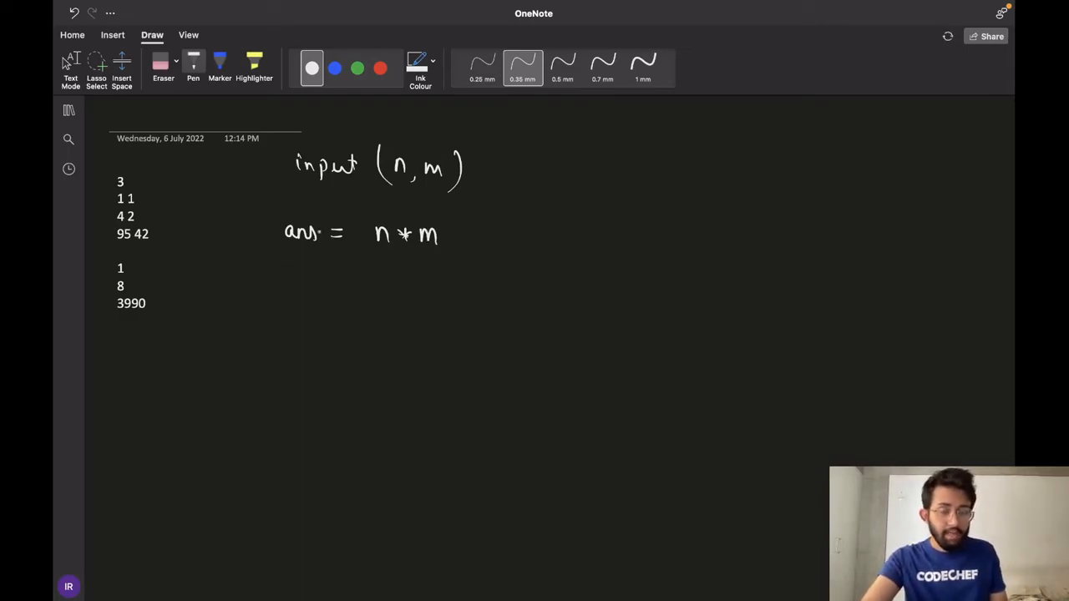
# - Add a print line for the answer below the pseudocode
pyautogui.moveTo(287, 267); pyautogui.dragTo(287, 304)
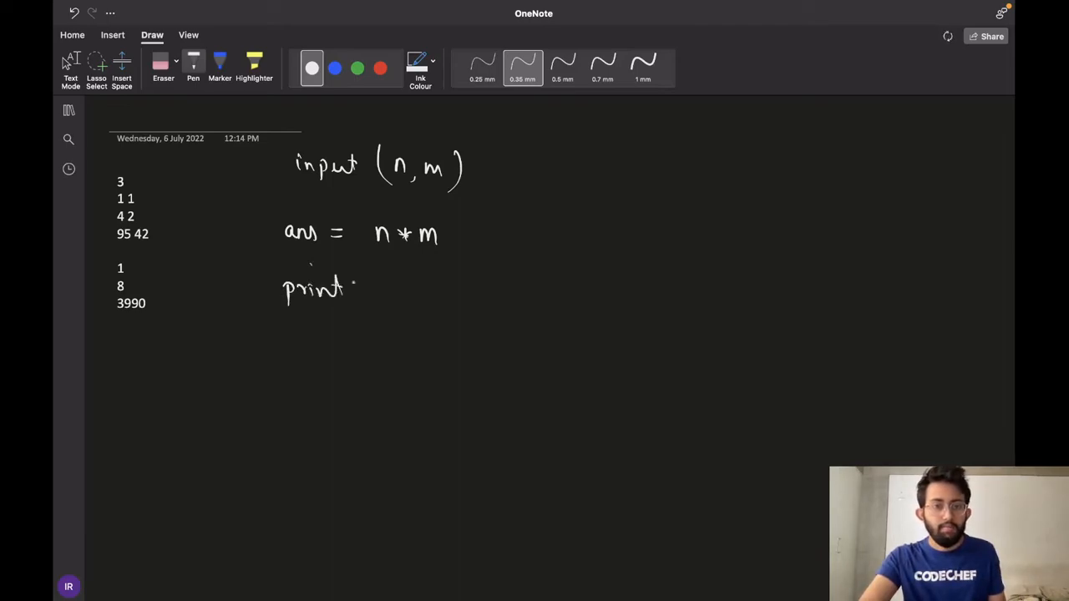
pyautogui.moveTo(359, 287); pyautogui.dragTo(401, 288)
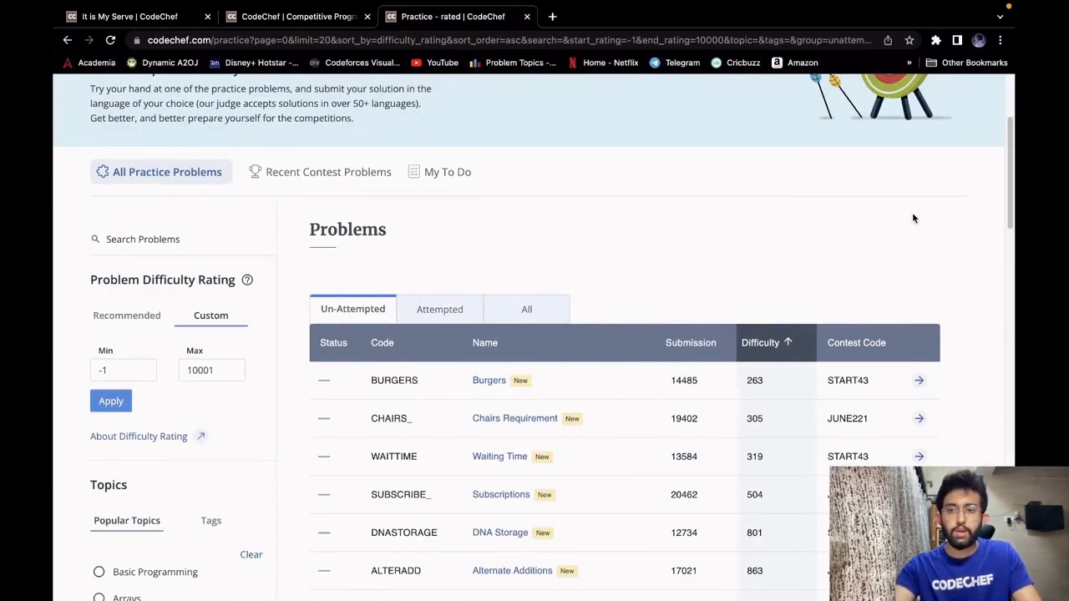
pyautogui.moveTo(531, 197)
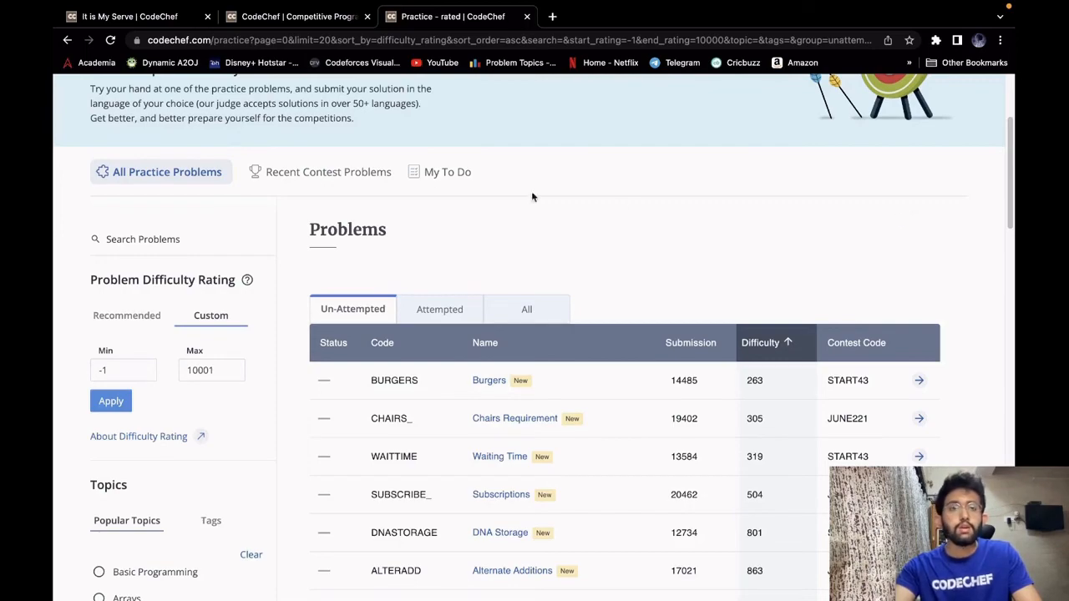
pyautogui.moveTo(277, 172)
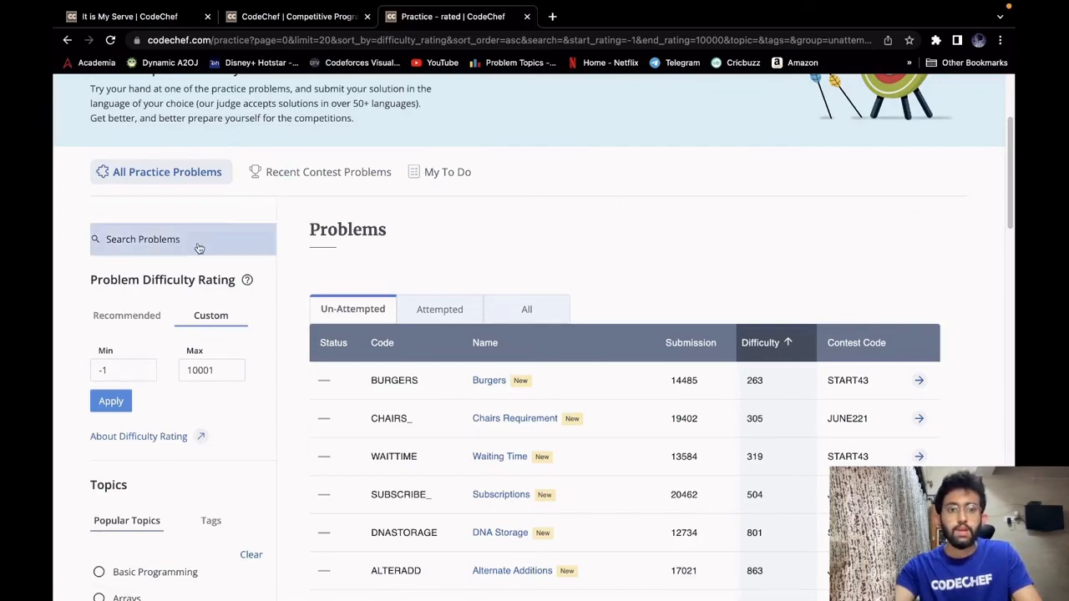
# - Search CodeChef for 'dnastorage', open the DNA Storage problem and its Ask a Doubt section
pyautogui.click(183, 239)
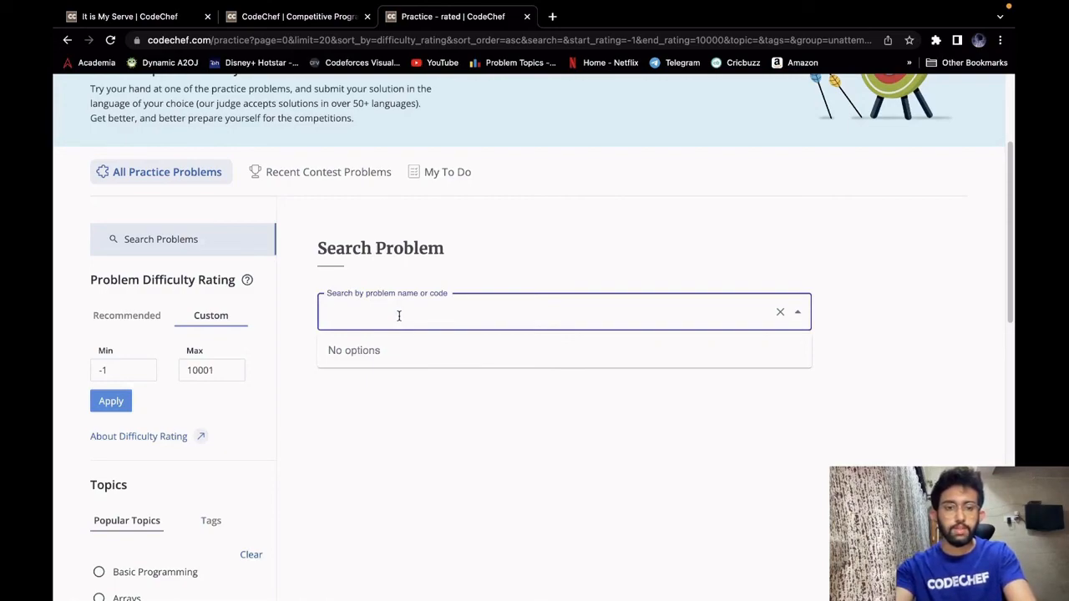
pyautogui.write('dnastorage')
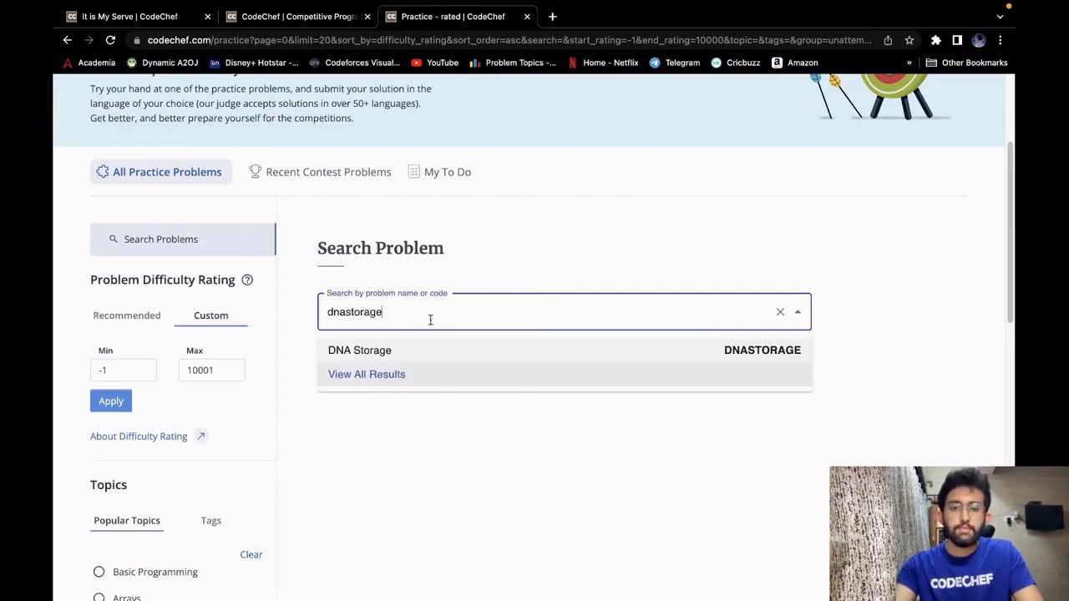
pyautogui.click(359, 350)
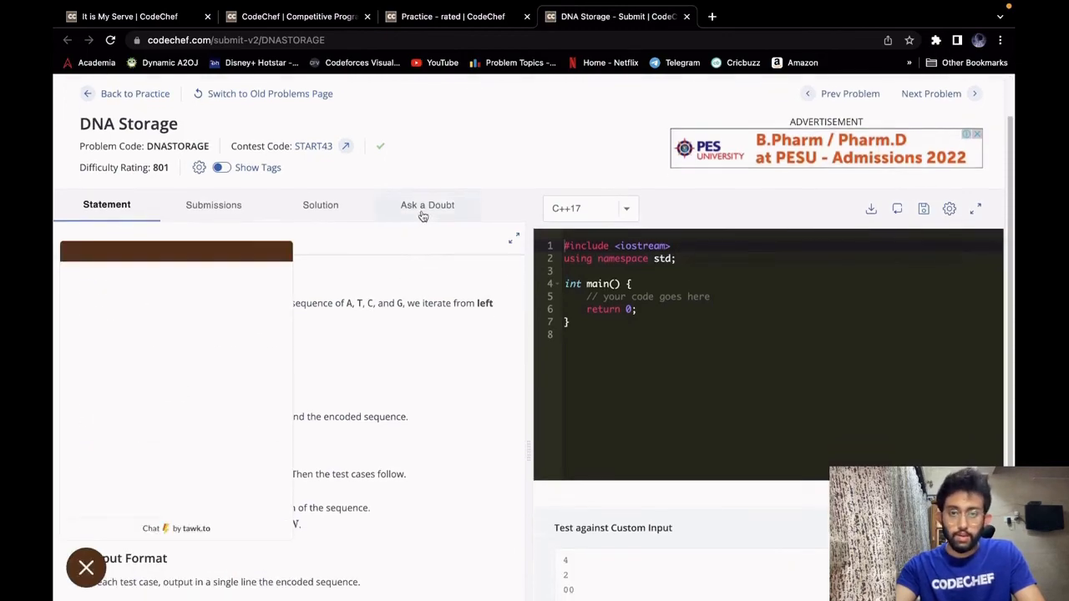
pyautogui.click(427, 203)
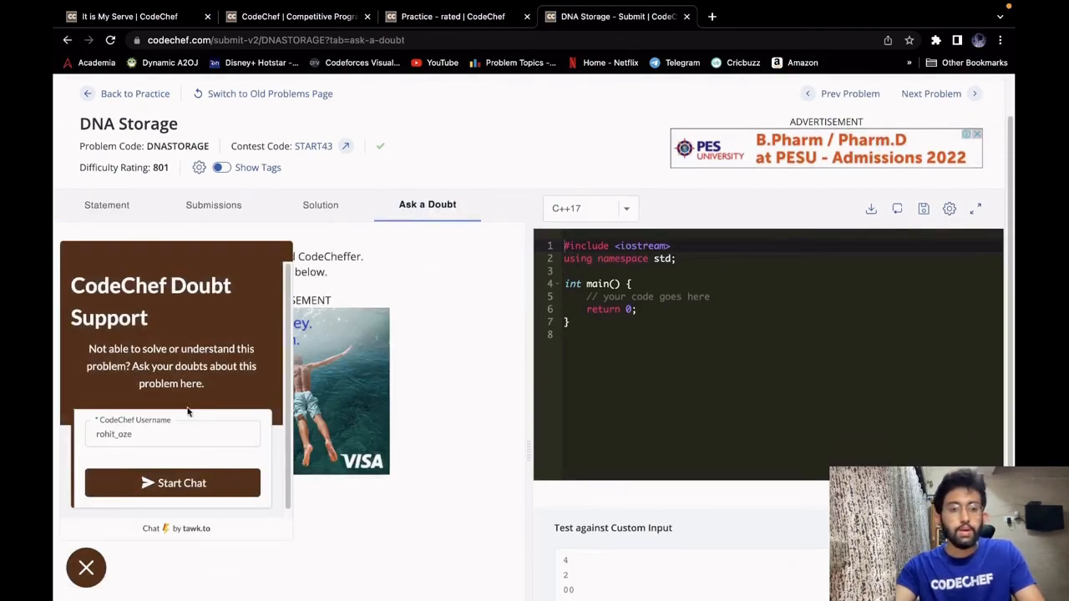